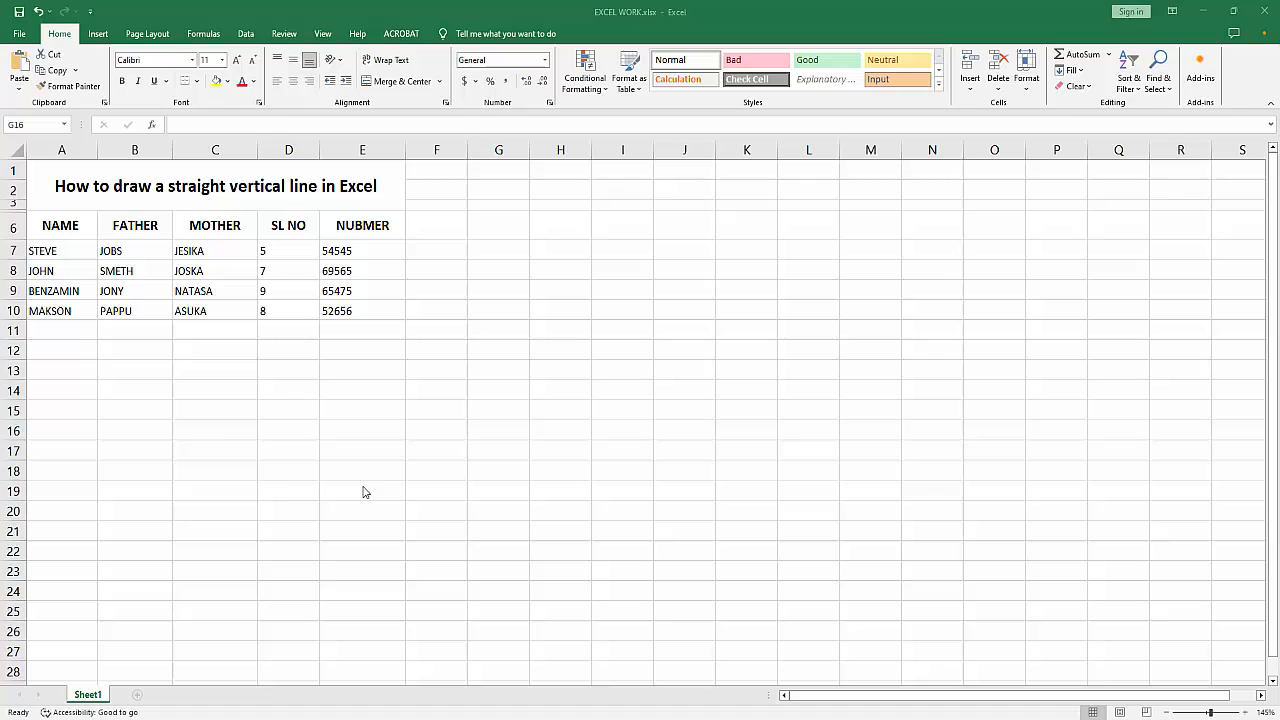
- From the Insert tab, open the Shapes gallery to pick the straight Line shape
left_click(288, 450)
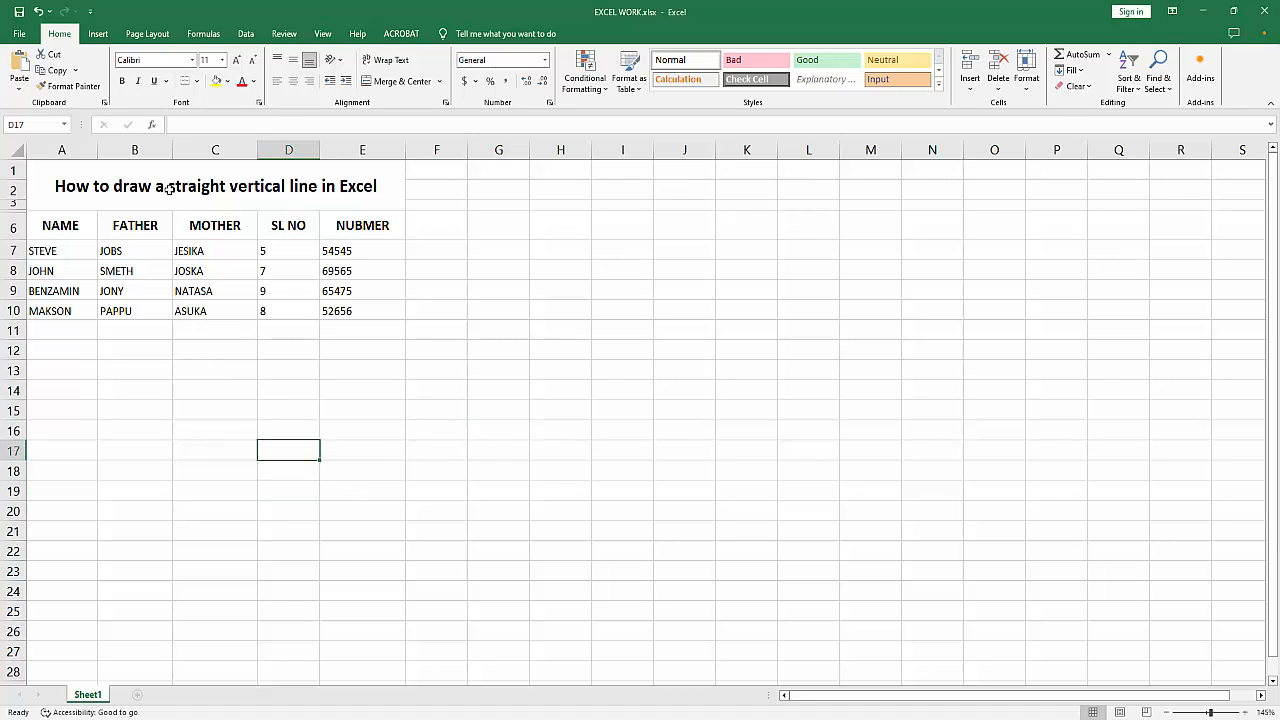
left_click(97, 33)
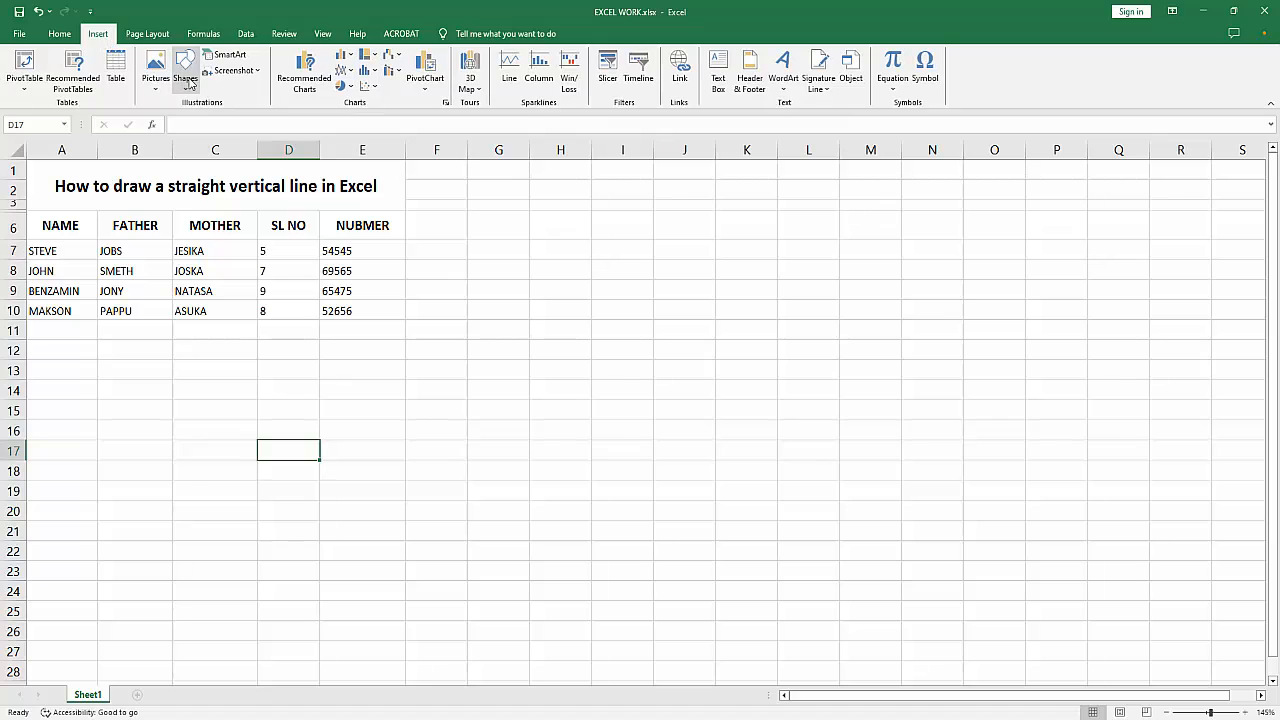
left_click(185, 70)
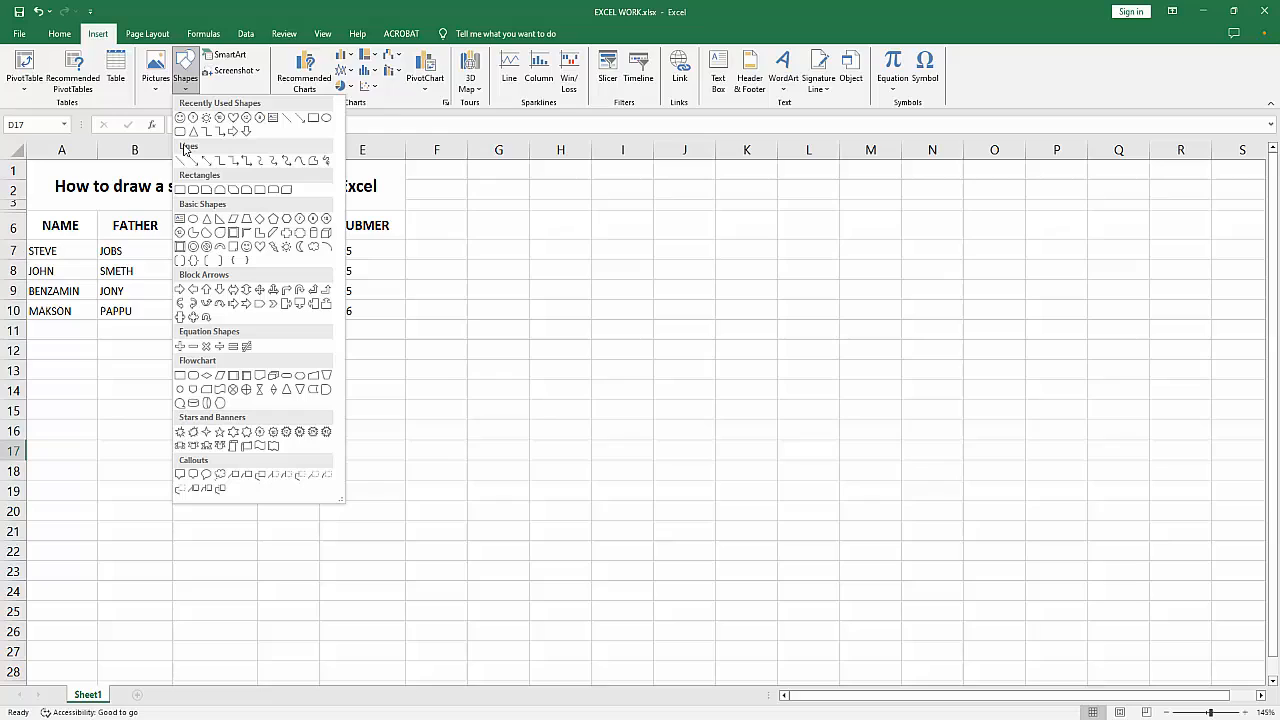
mouse_move(325, 163)
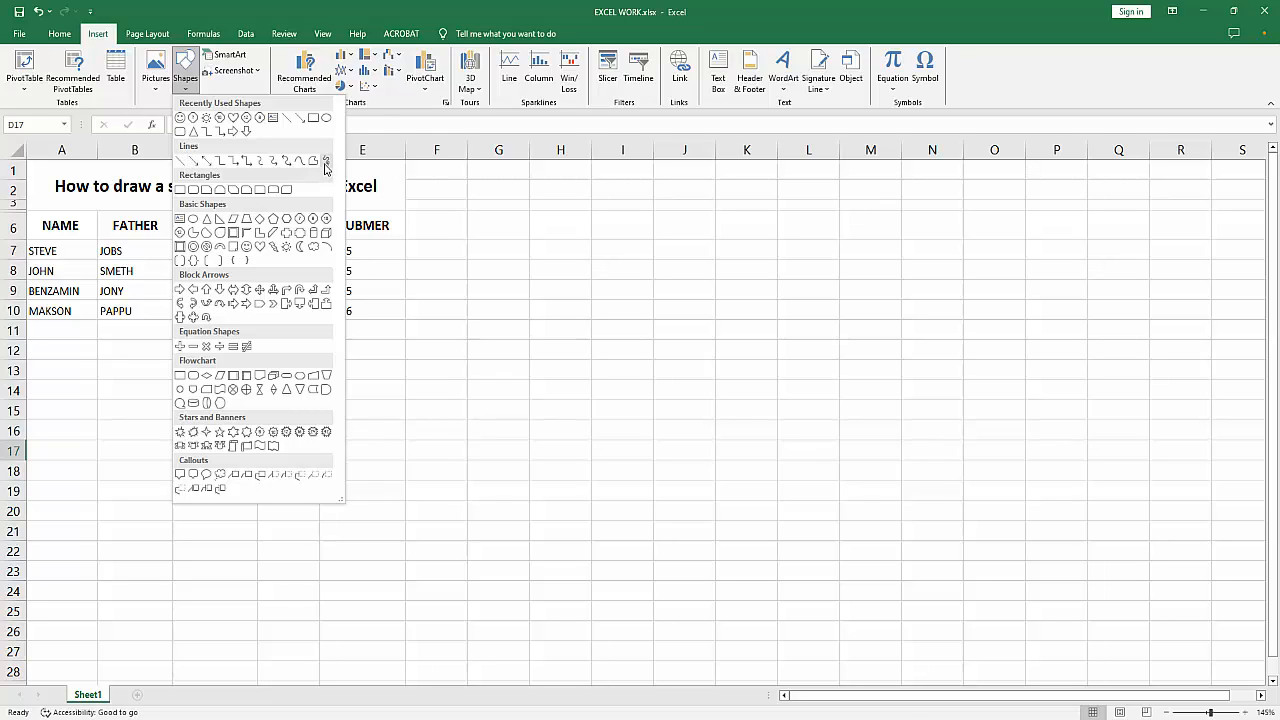
mouse_move(296, 161)
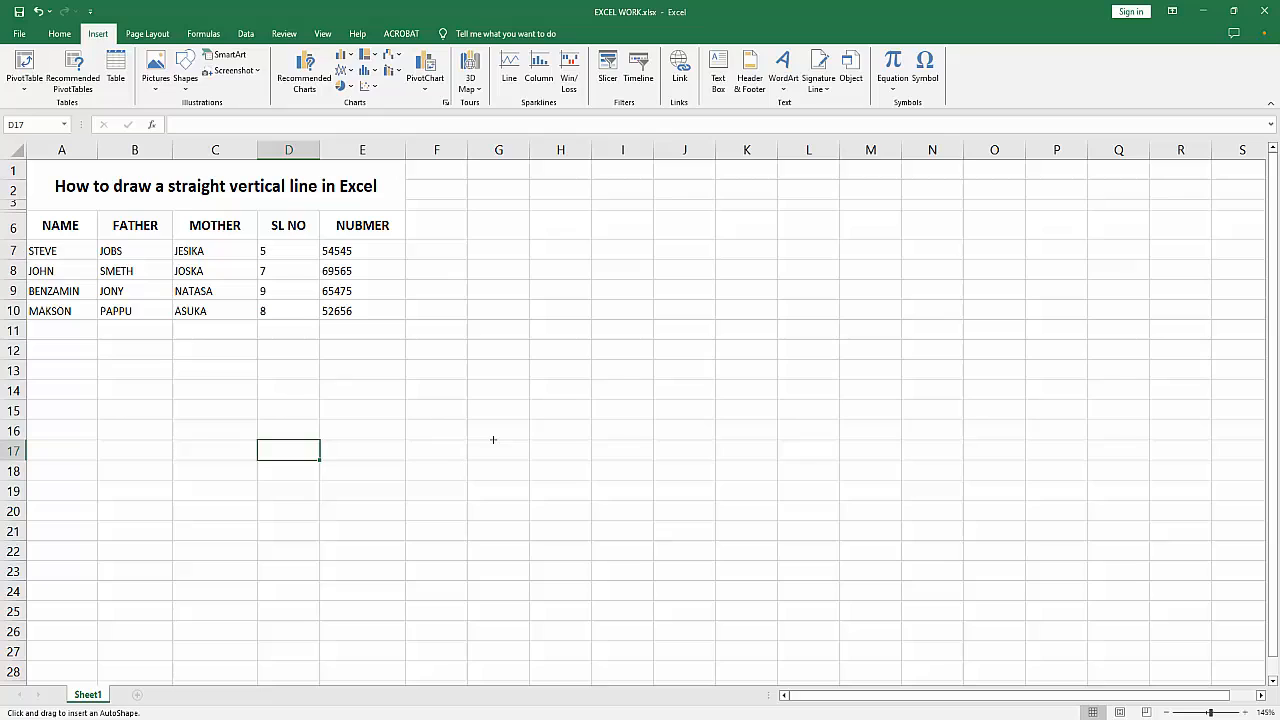
mouse_move(539, 291)
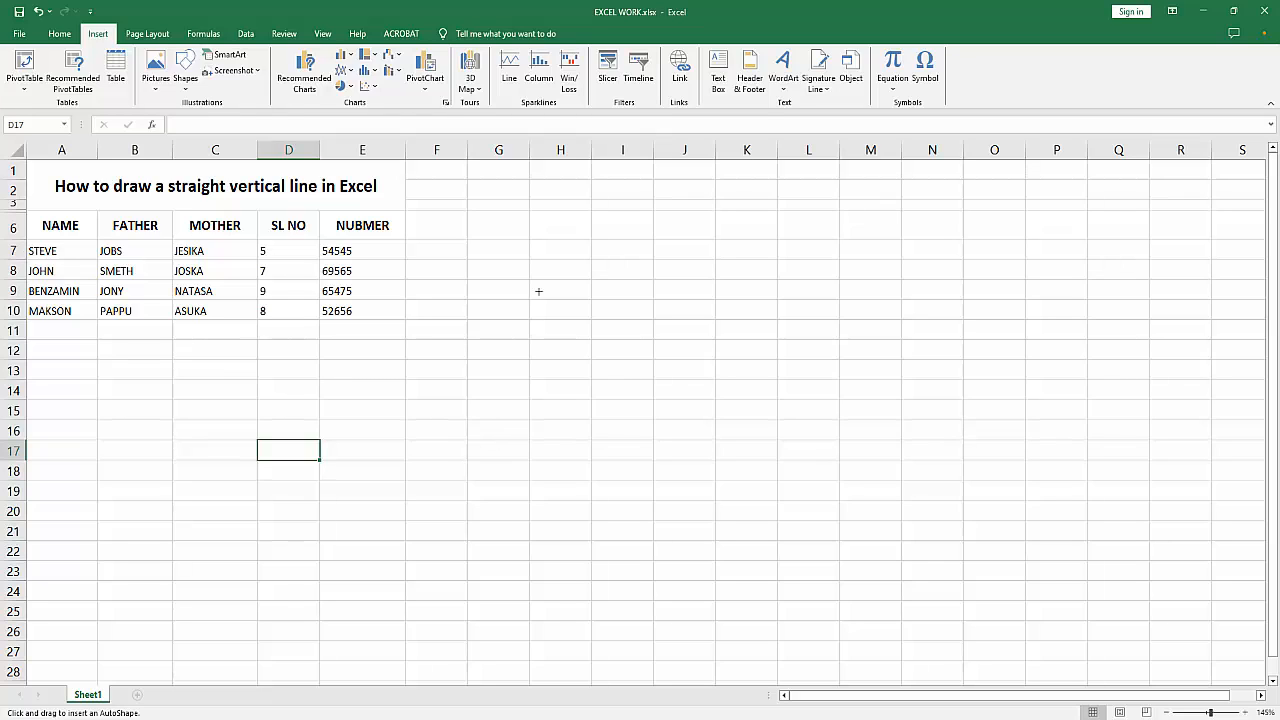
- Draw a vertical line in column H from row 7 to row 22, then shift it slightly right
left_click_drag(547, 251, 547, 555)
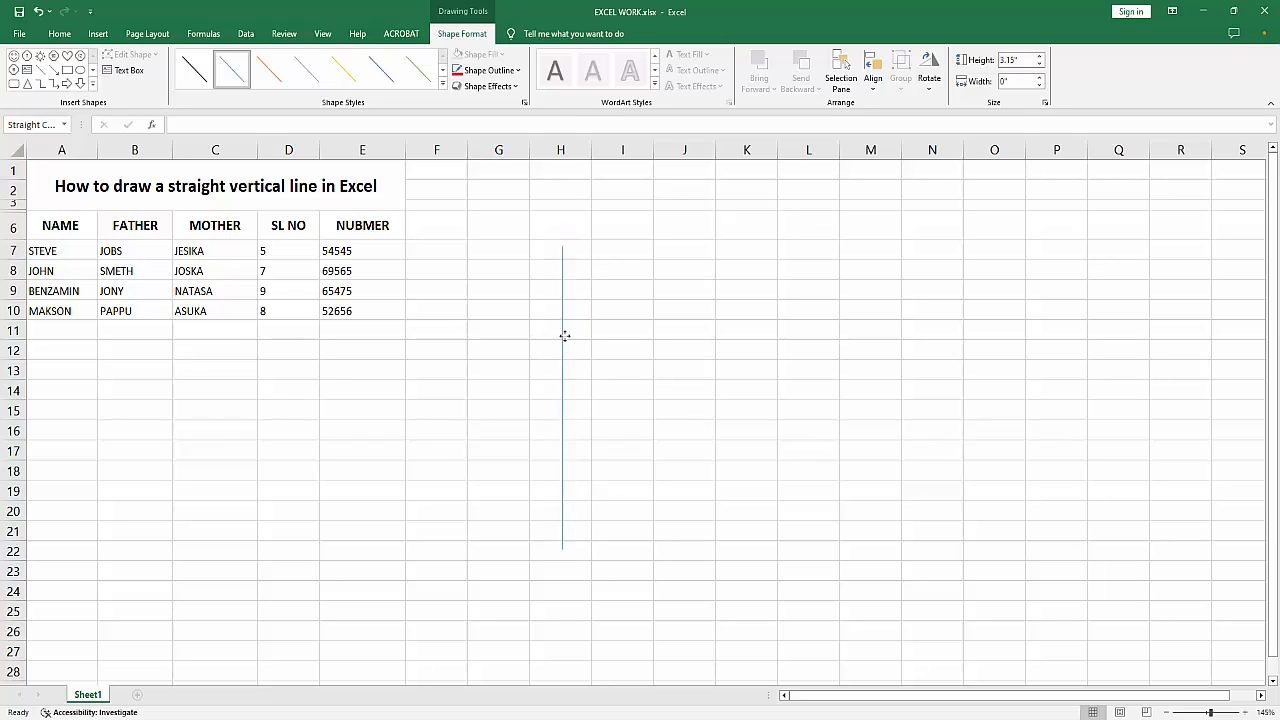
left_click_drag(568, 250, 568, 551)
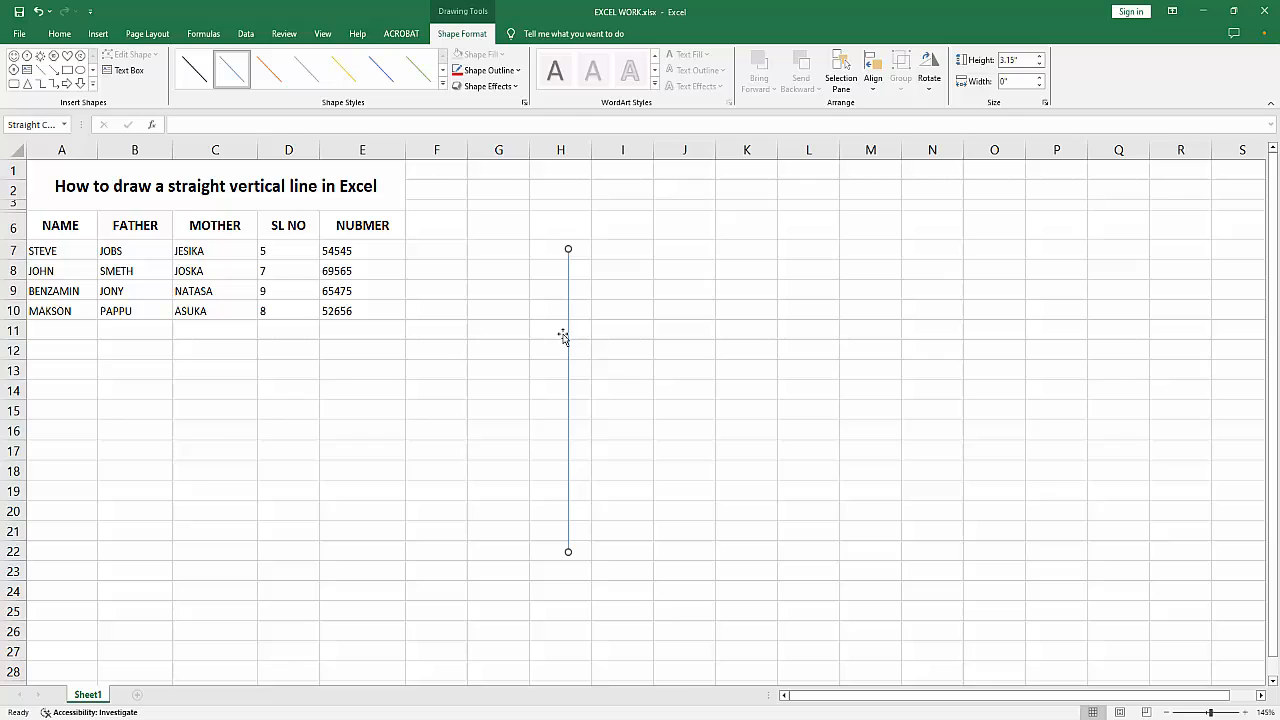
- Make the line's outline red and dashed, move it into column G, and drag its top toward column I
left_click(486, 70)
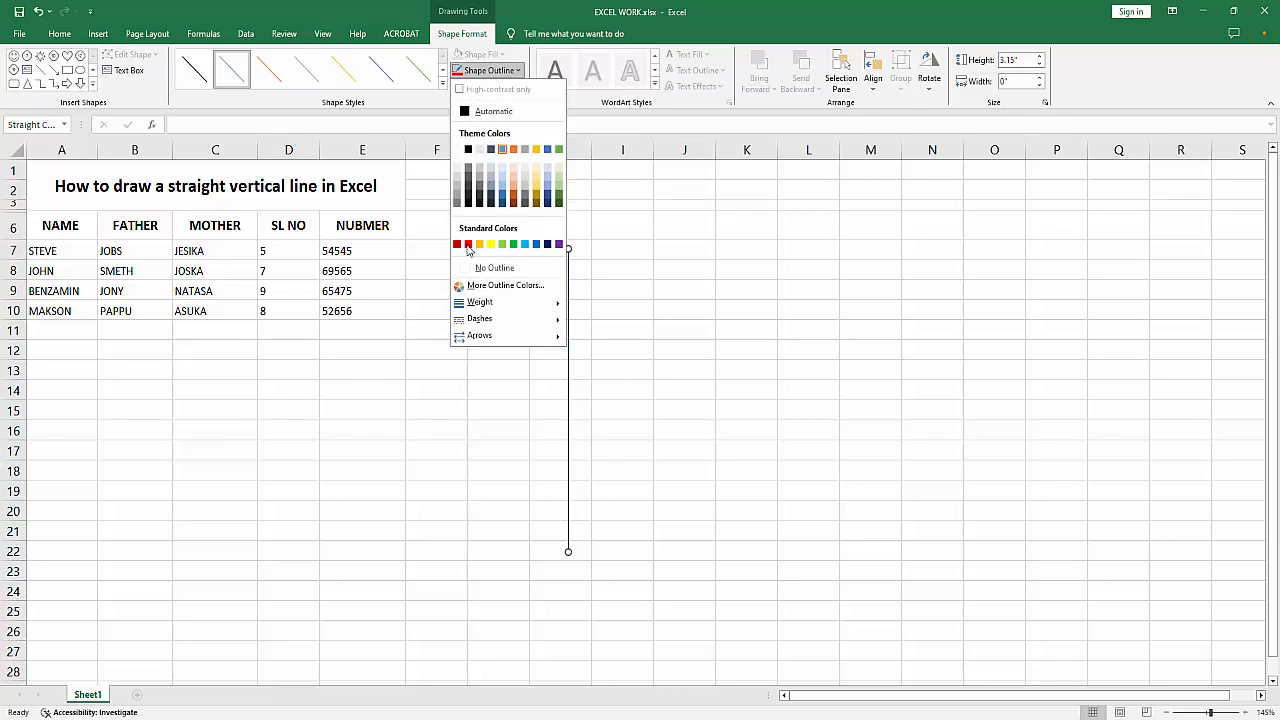
left_click(468, 244)
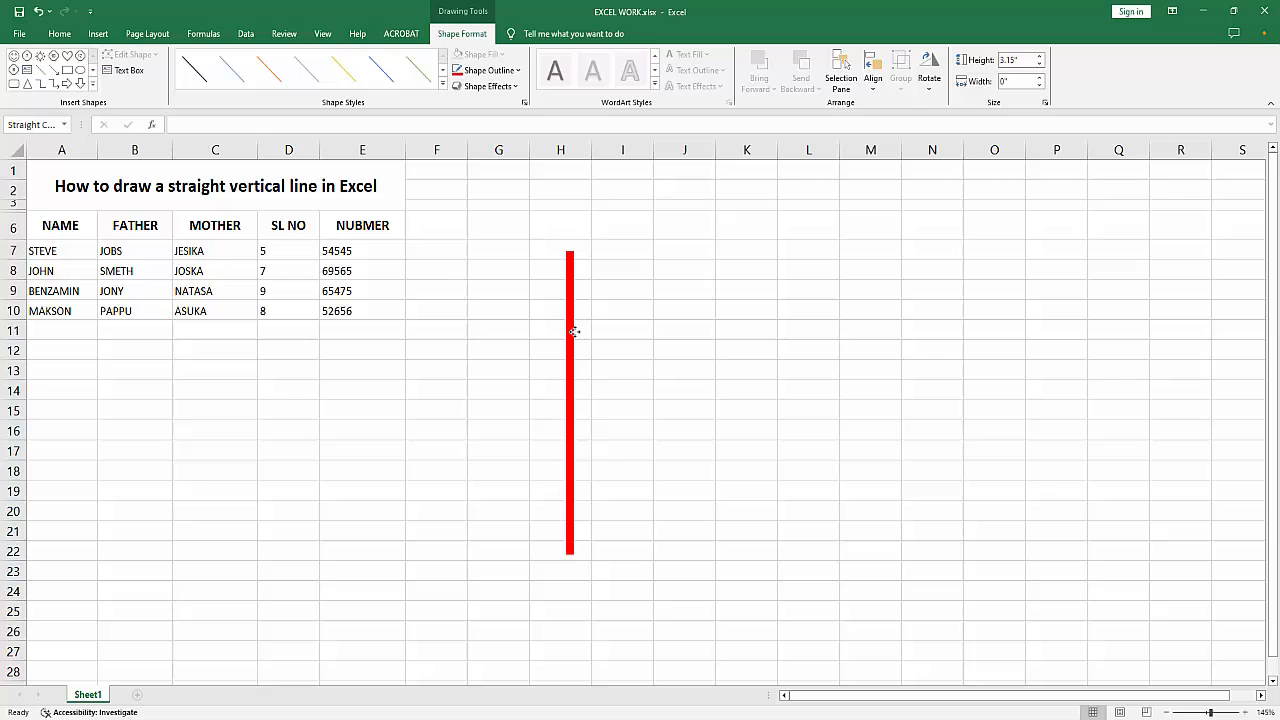
left_click(484, 70)
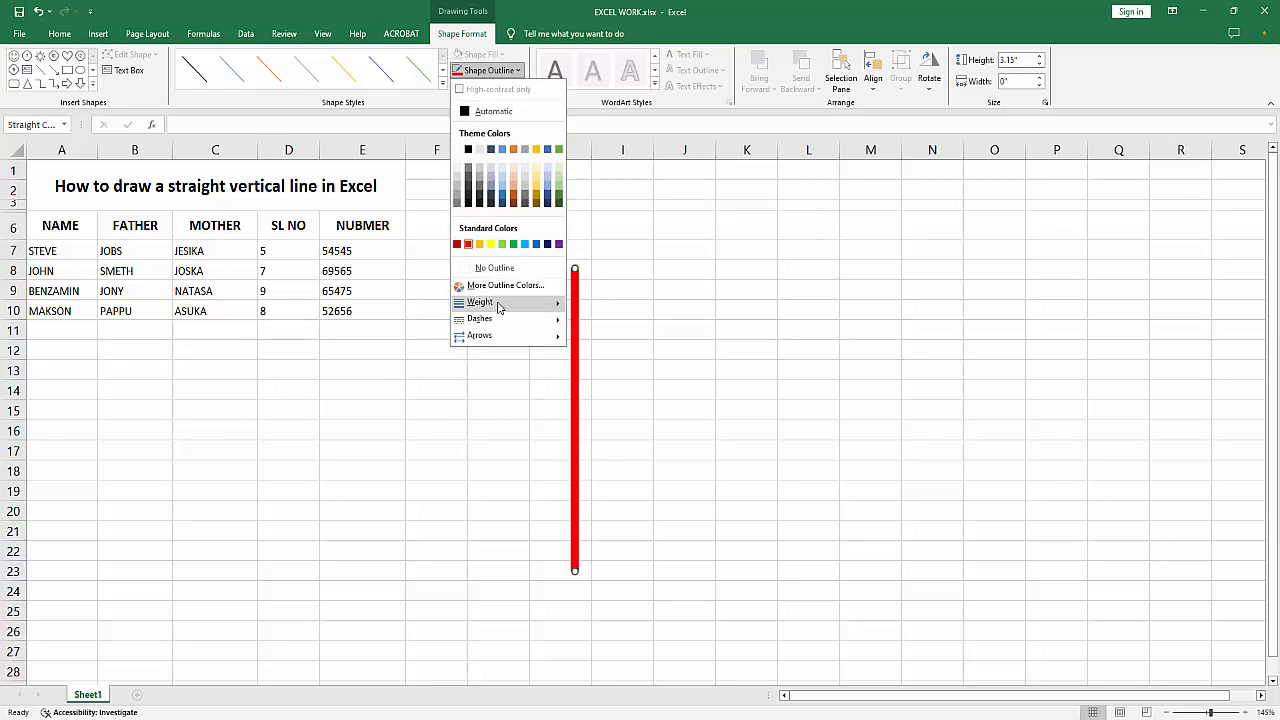
left_click(480, 318)
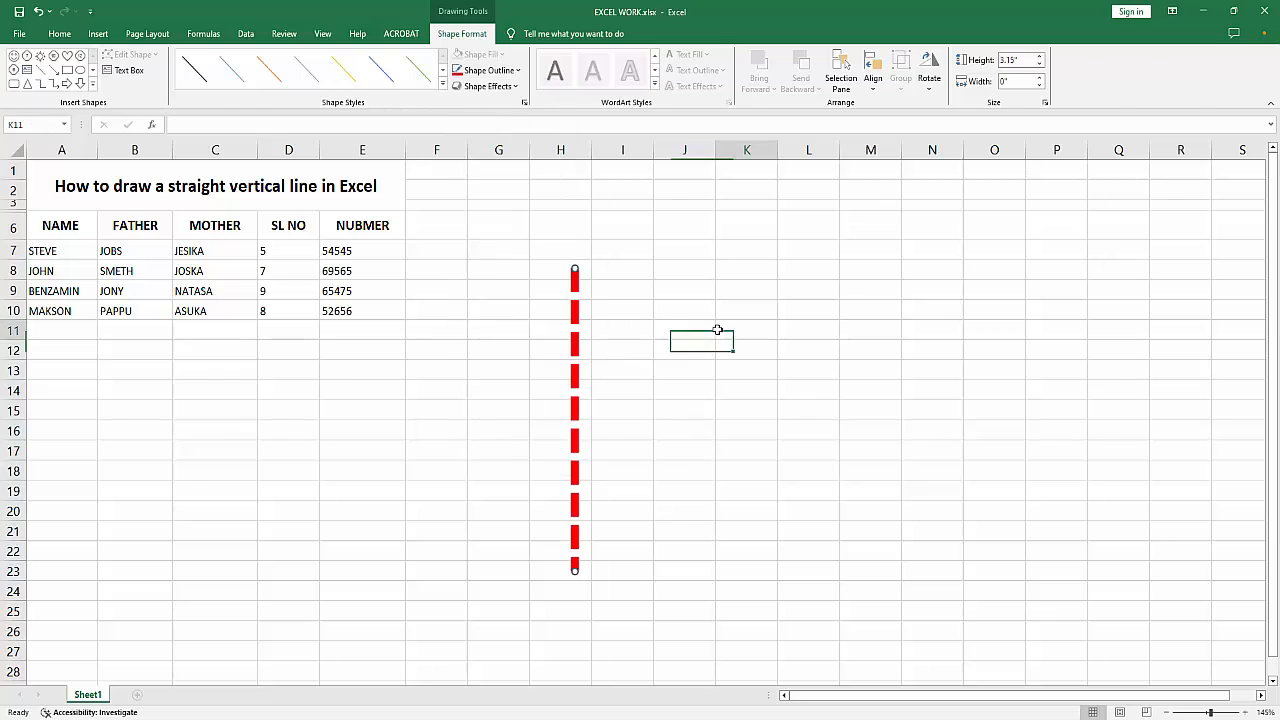
left_click_drag(574, 400, 514, 400)
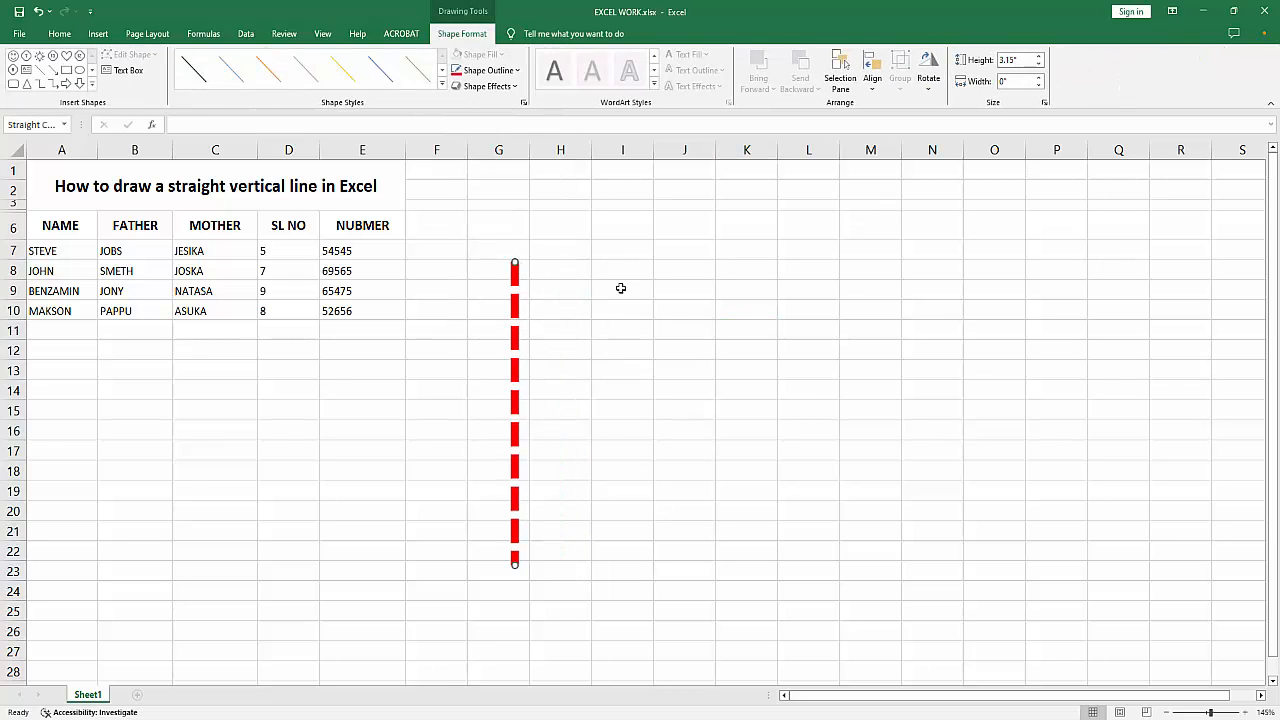
left_click_drag(514, 261, 588, 254)
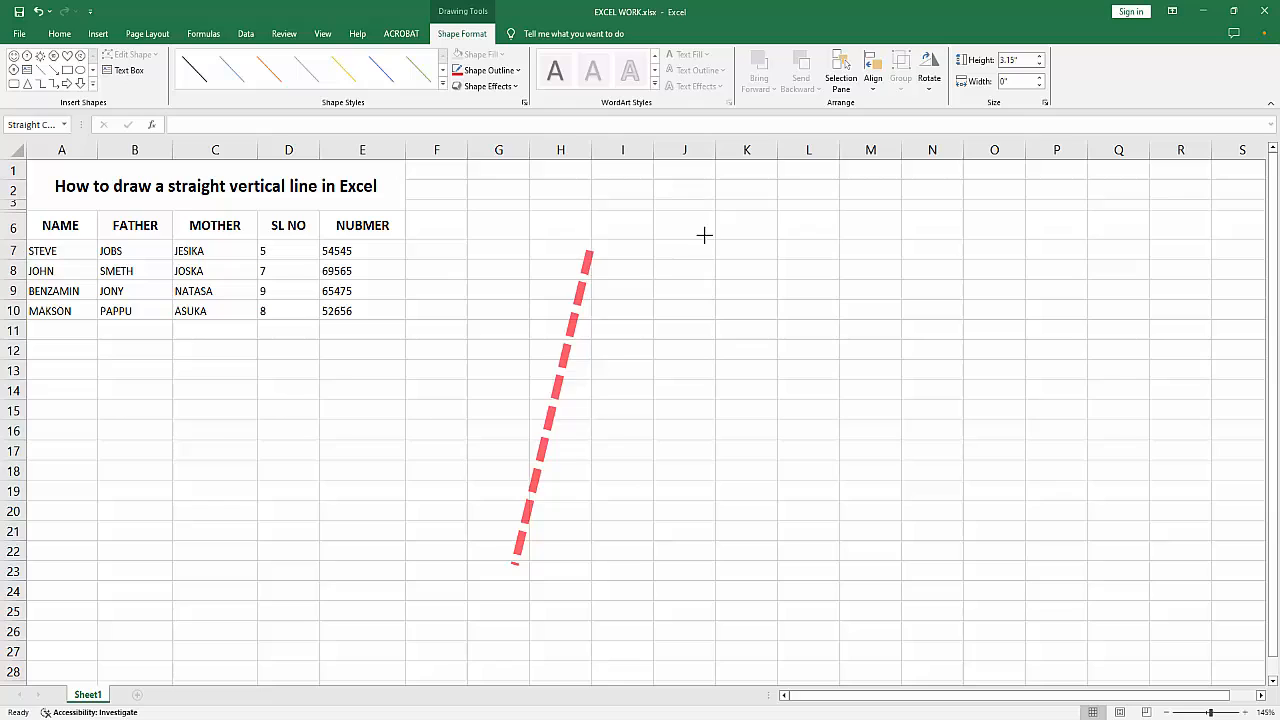